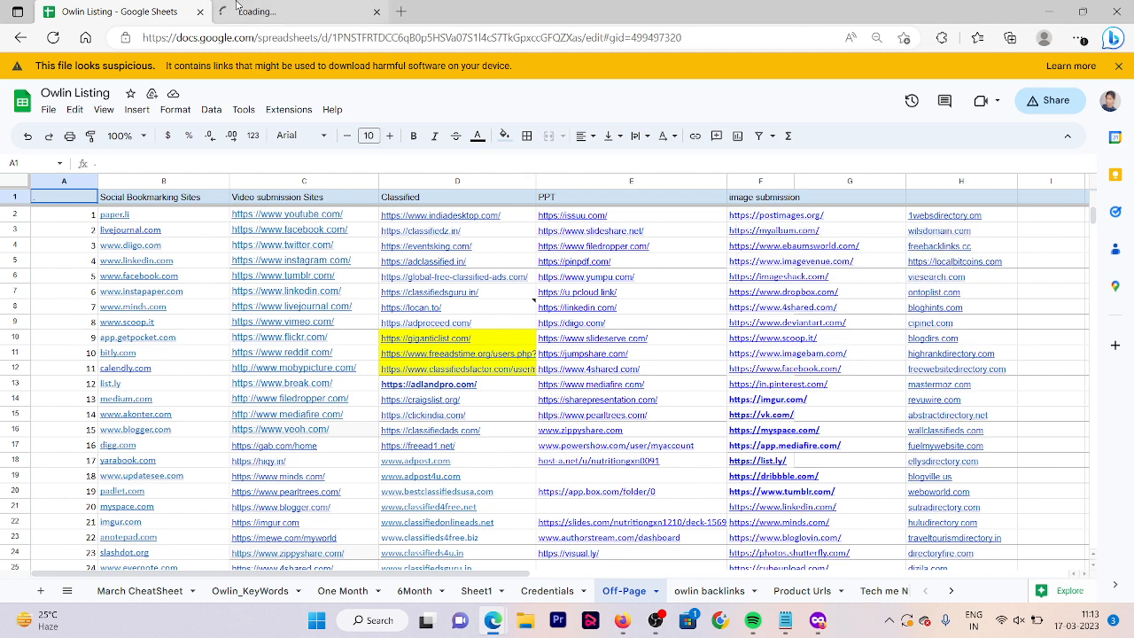
Upload the green and black Mass Gainer promo image to Postimages, unresized and with no expiration
left_click(775, 214)
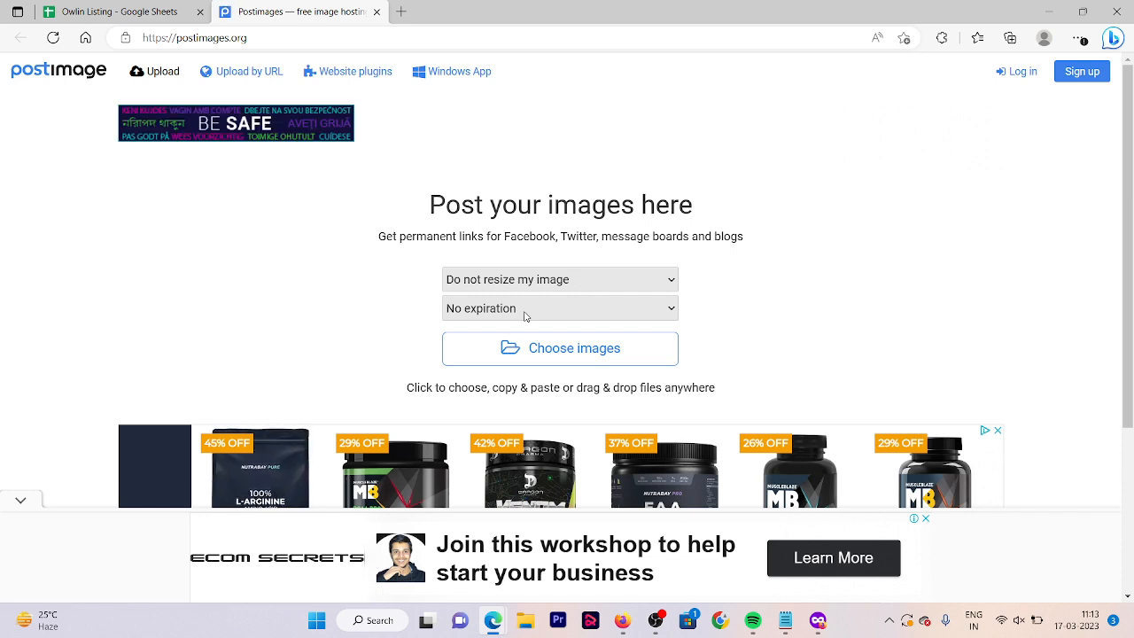
mouse_move(529, 356)
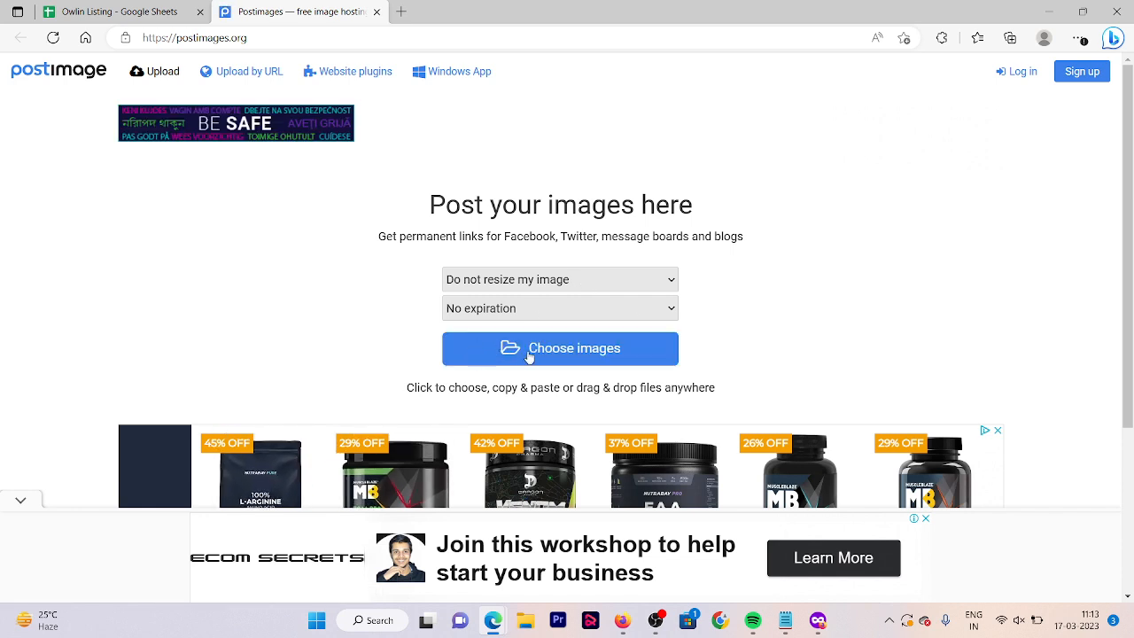
left_click(560, 348)
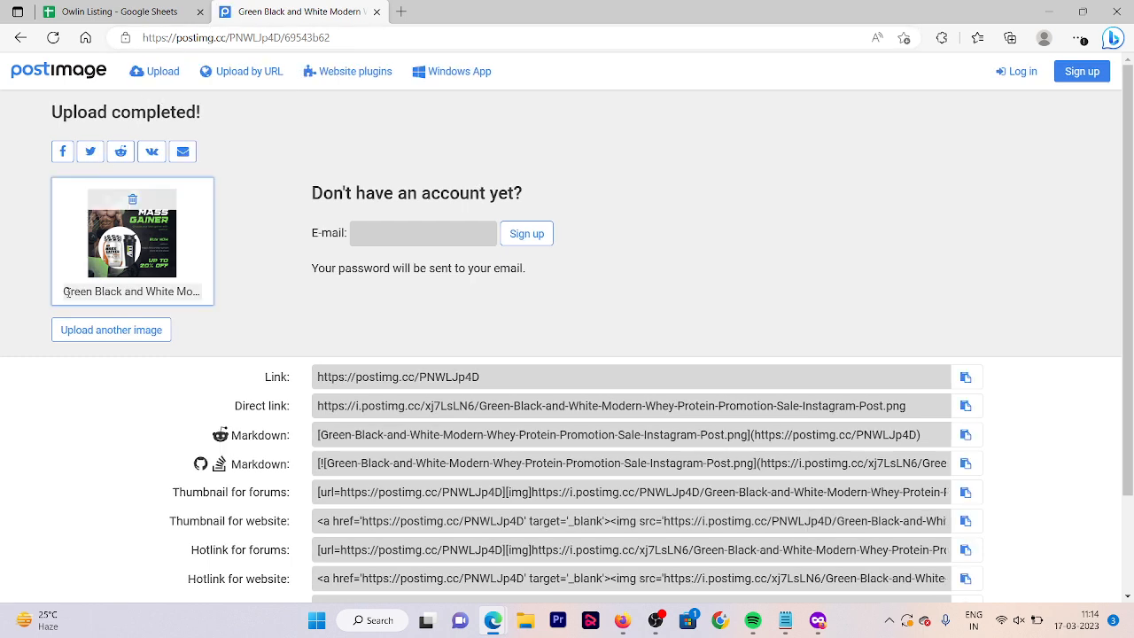
Rename the uploaded Postimages image to 'best mass gainer'
double_click(130, 291)
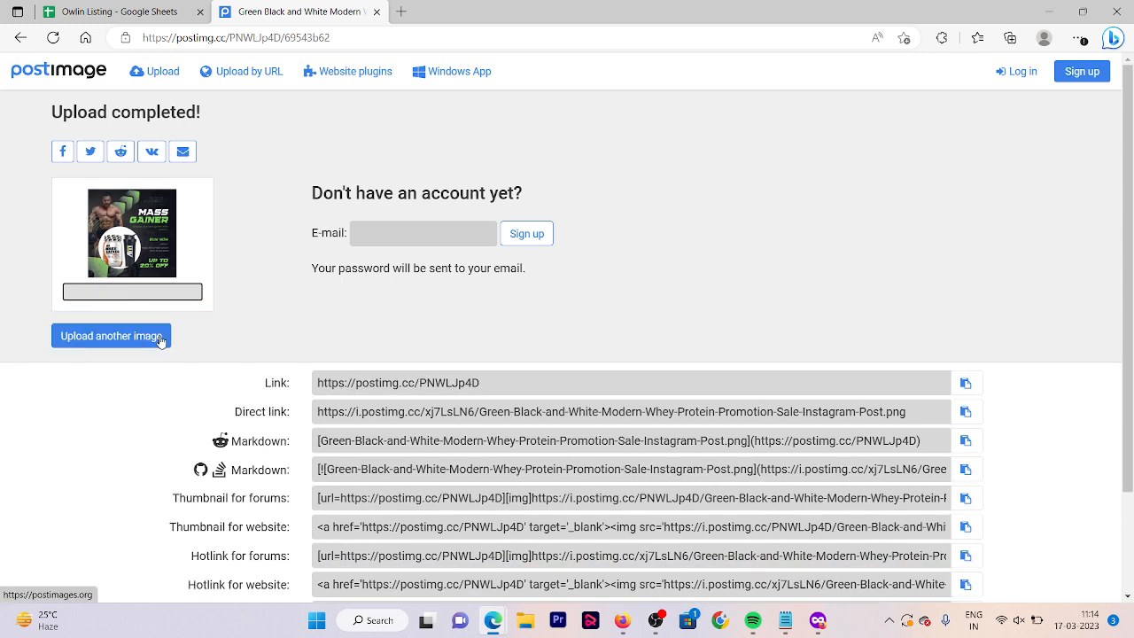
type("best")
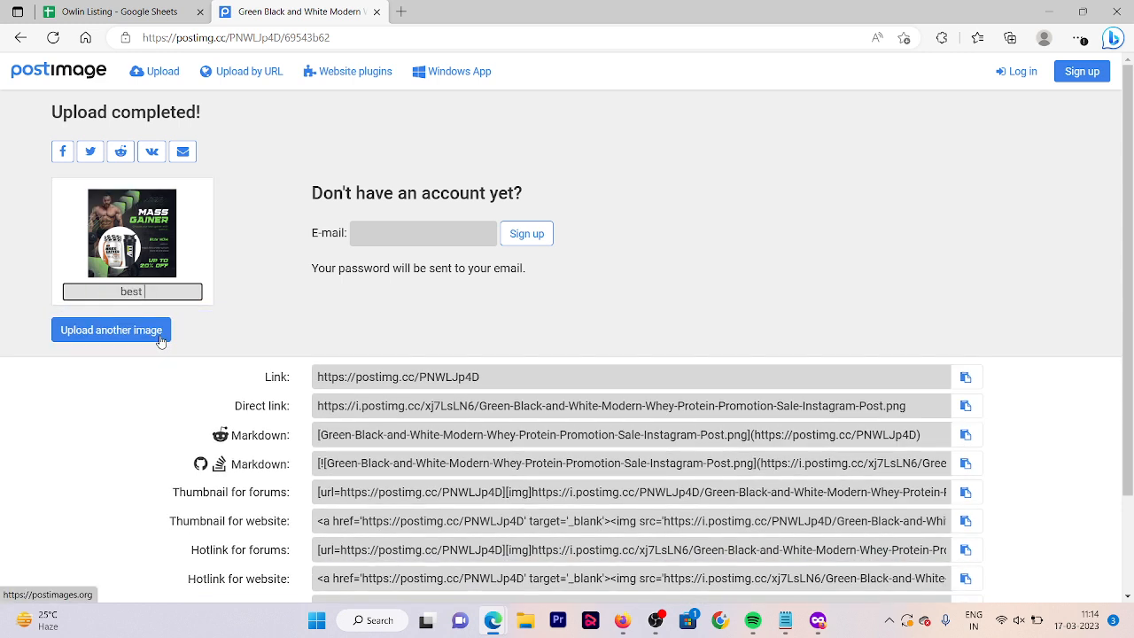
type("mass gainer")
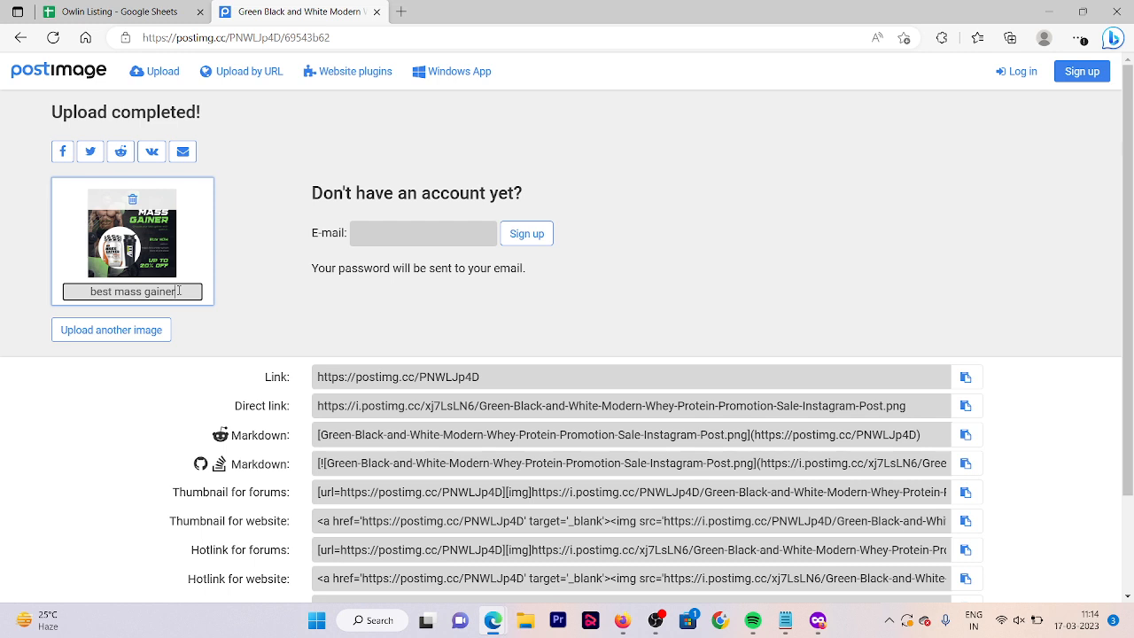
left_click(423, 233)
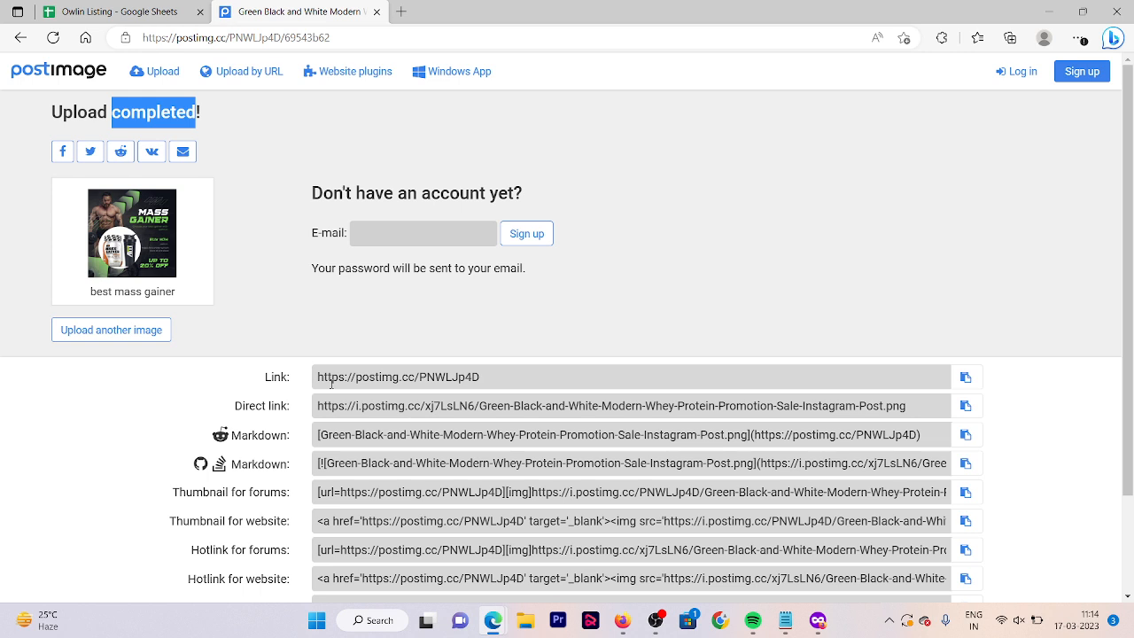
Open the image's shareable link page, then close it to return to the sheet
double_click(398, 376)
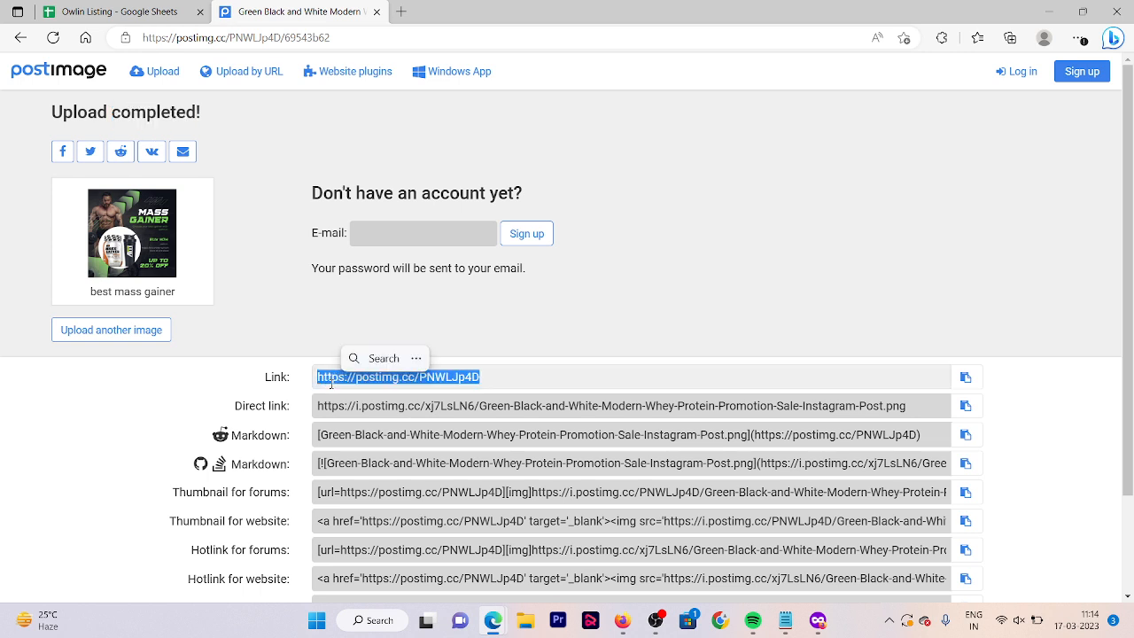
left_click(544, 171)
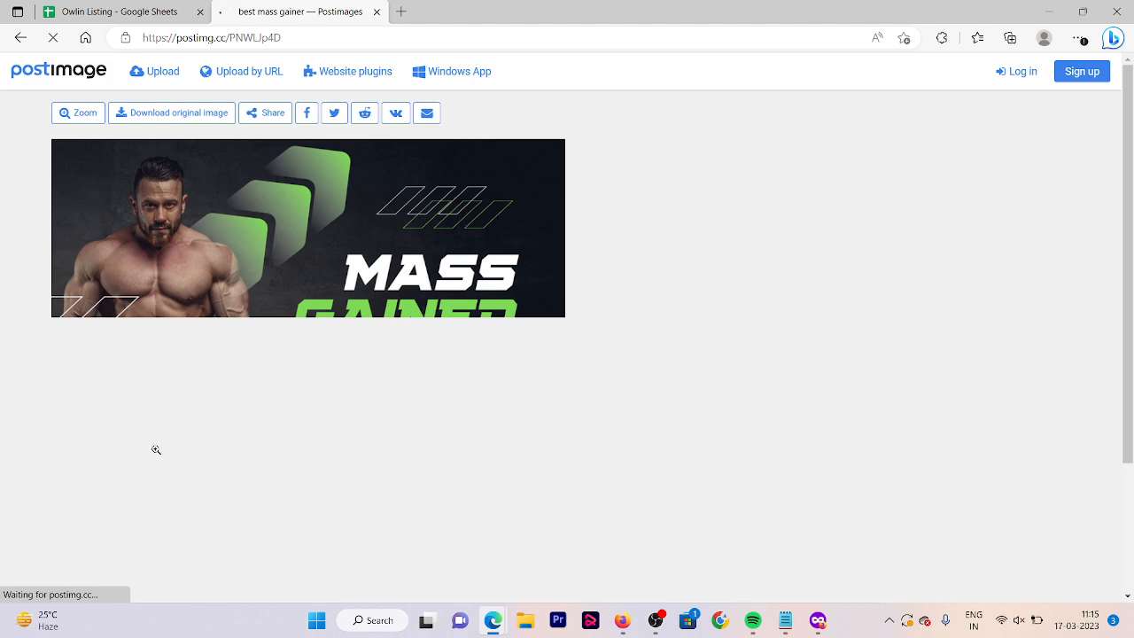
left_click(115, 12)
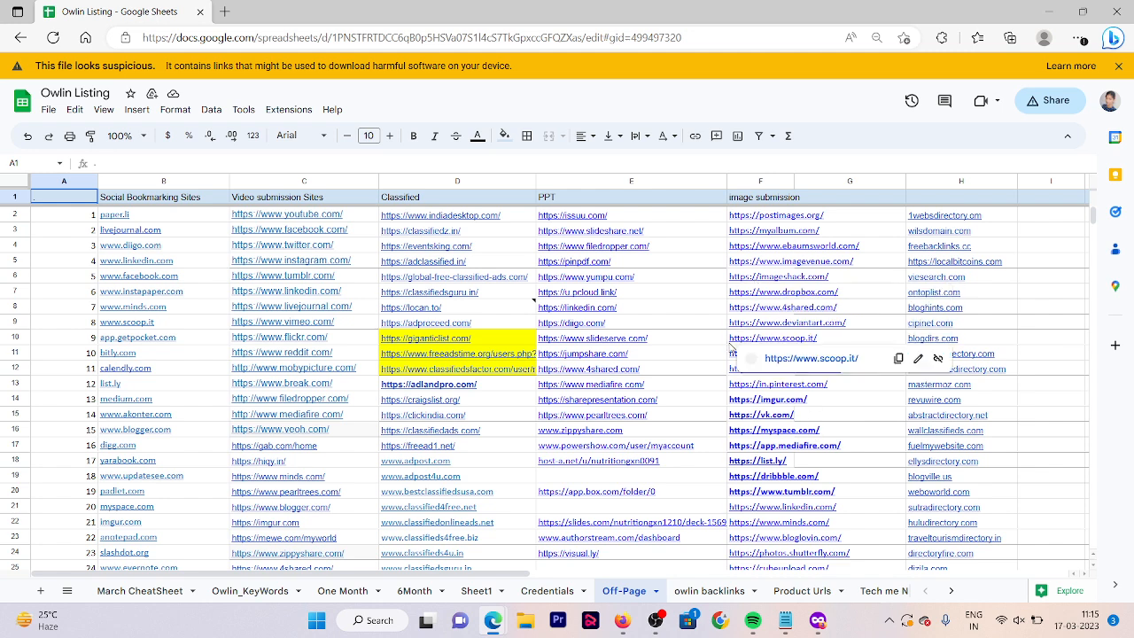
Open the Scoop.it and 4shared links from column F and start a 4shared upload
left_click(772, 337)
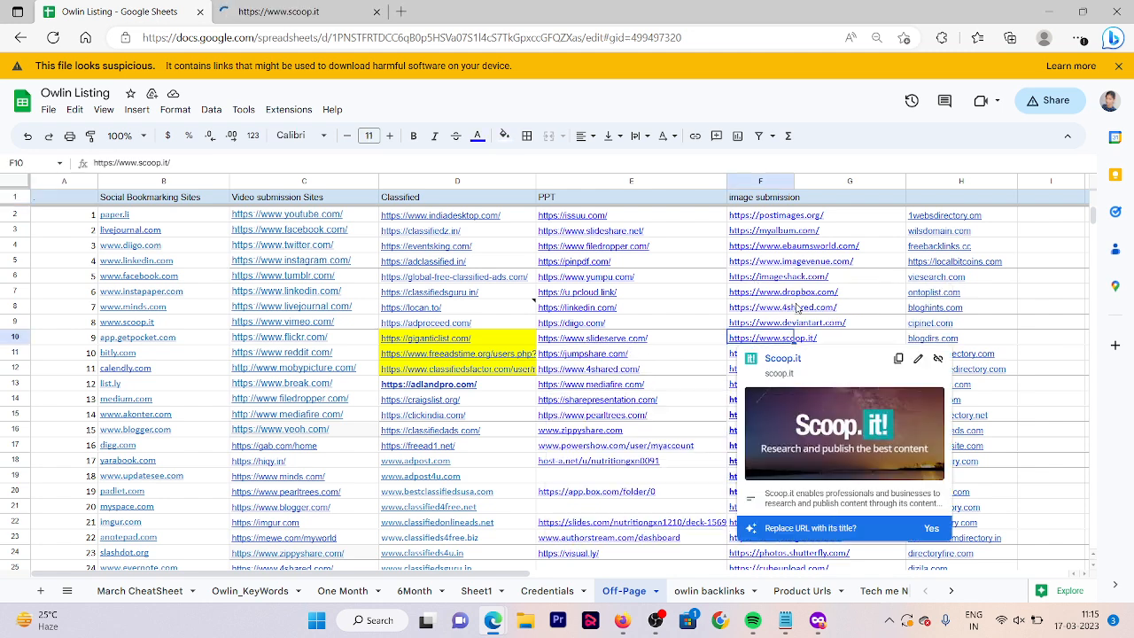
right_click(783, 306)
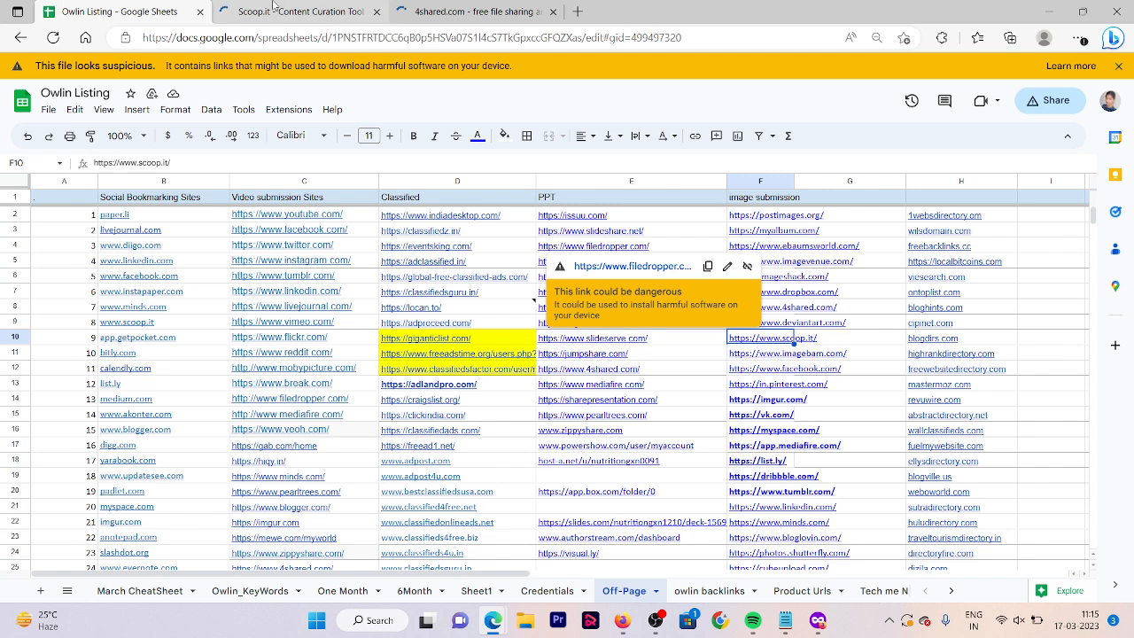
left_click(483, 13)
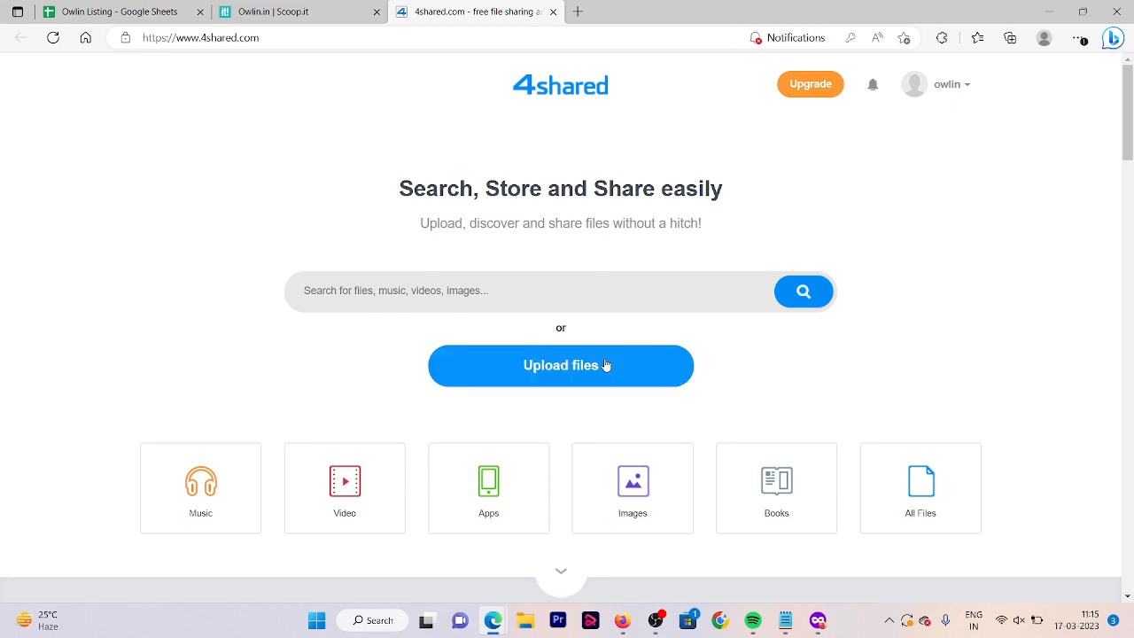
left_click(560, 365)
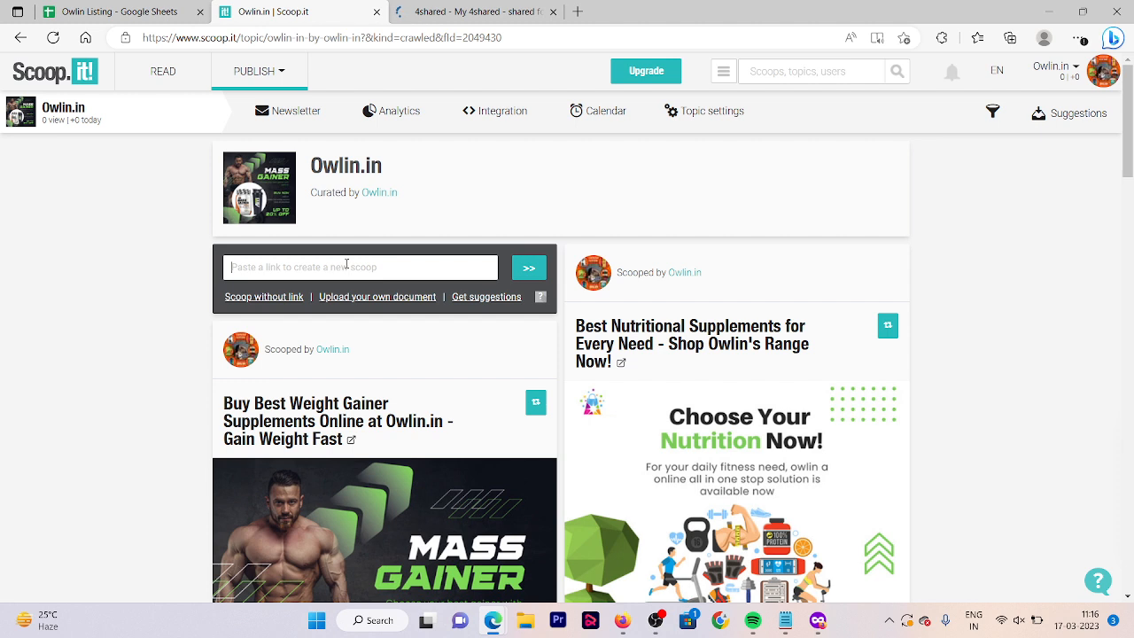
type("https://")
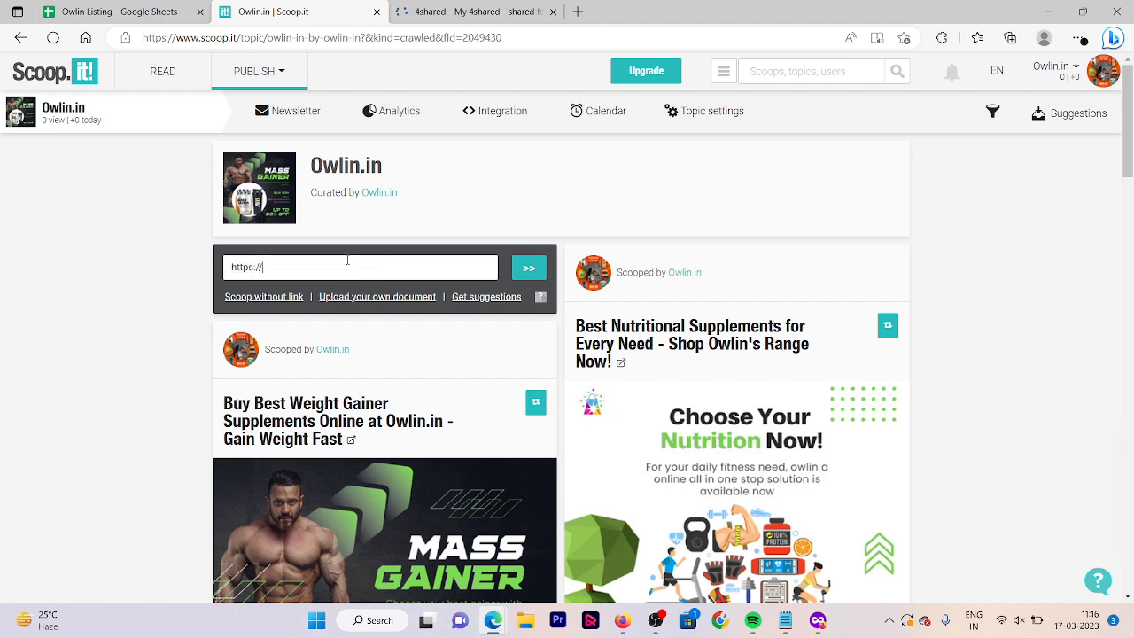
type("owlin.in/weight-")
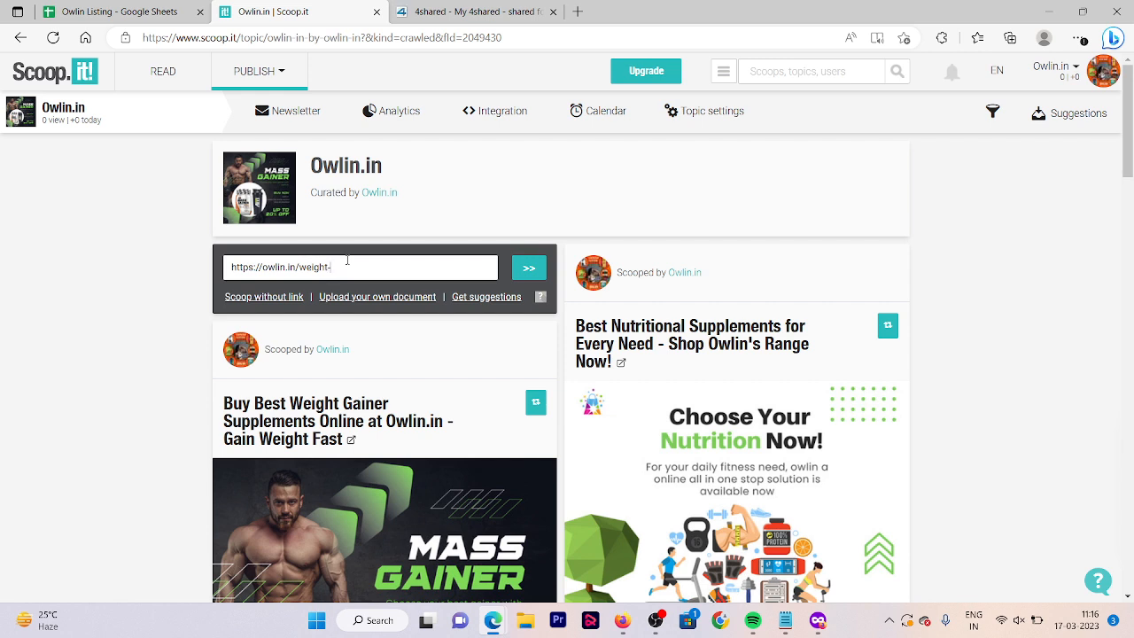
type("gainer")
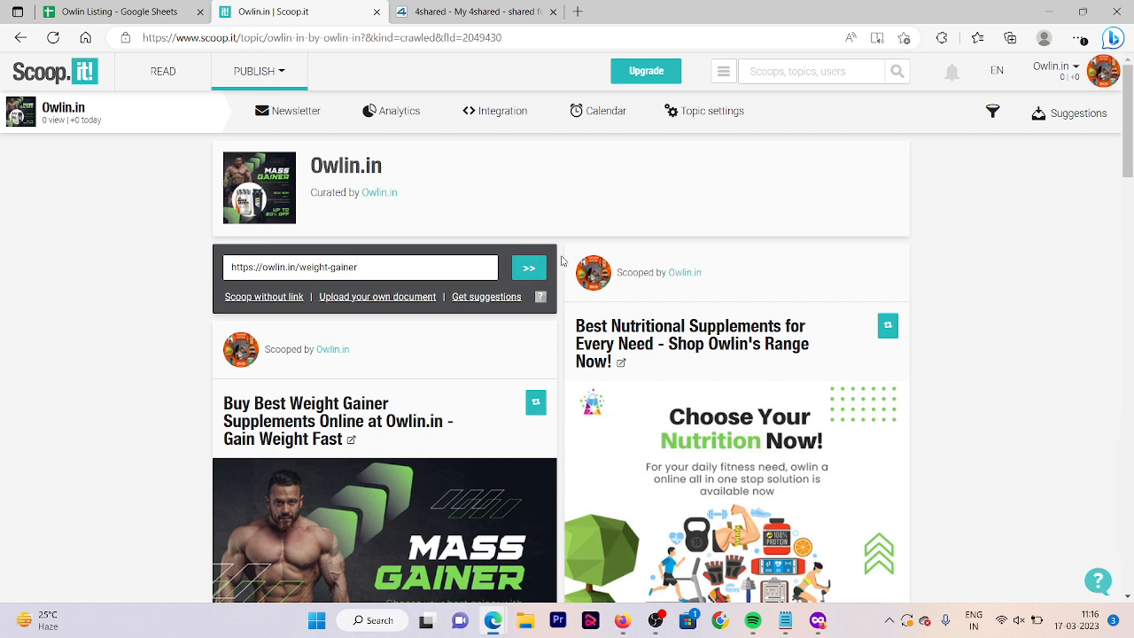
left_click(528, 267)
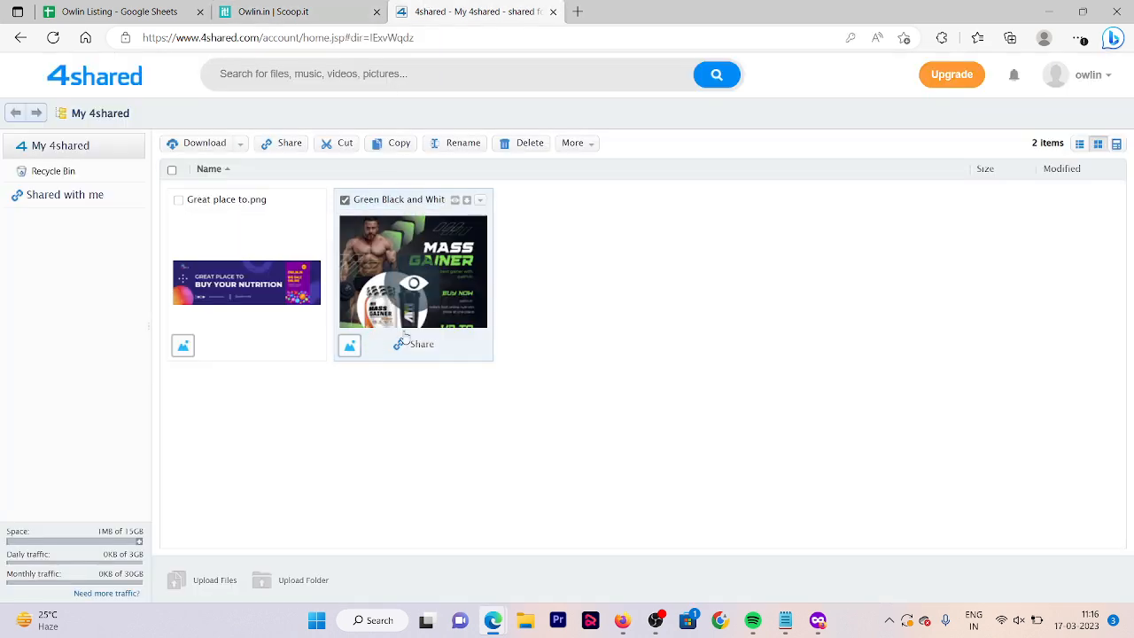
Copy the 4shared sharing link for the Mass Gainer image and open the New Scoop draft
left_click(413, 343)
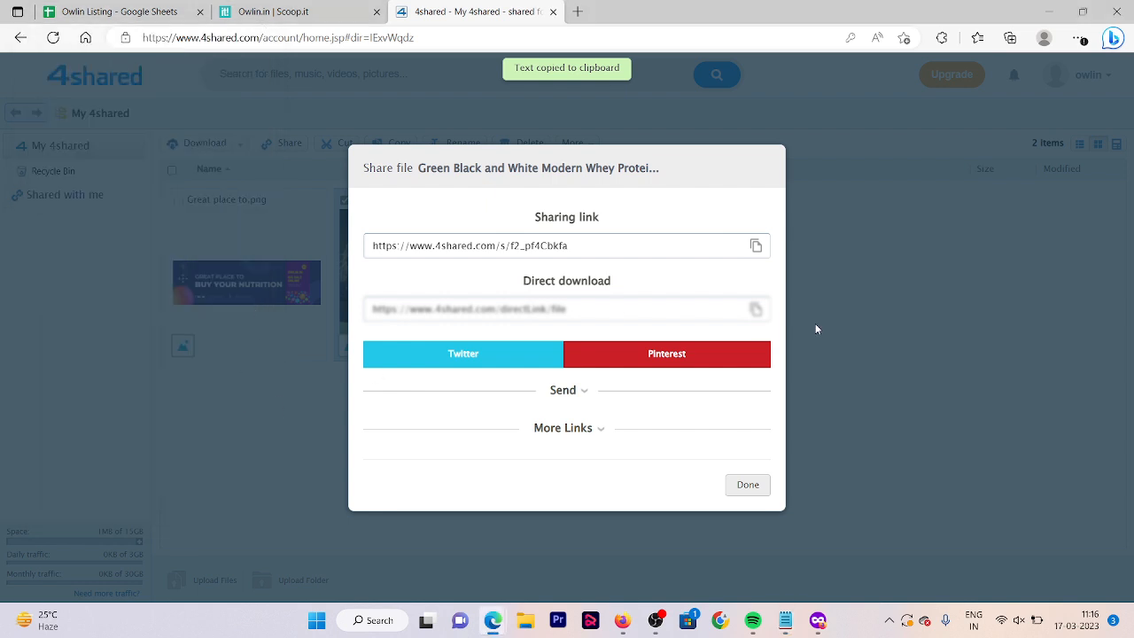
left_click(747, 484)
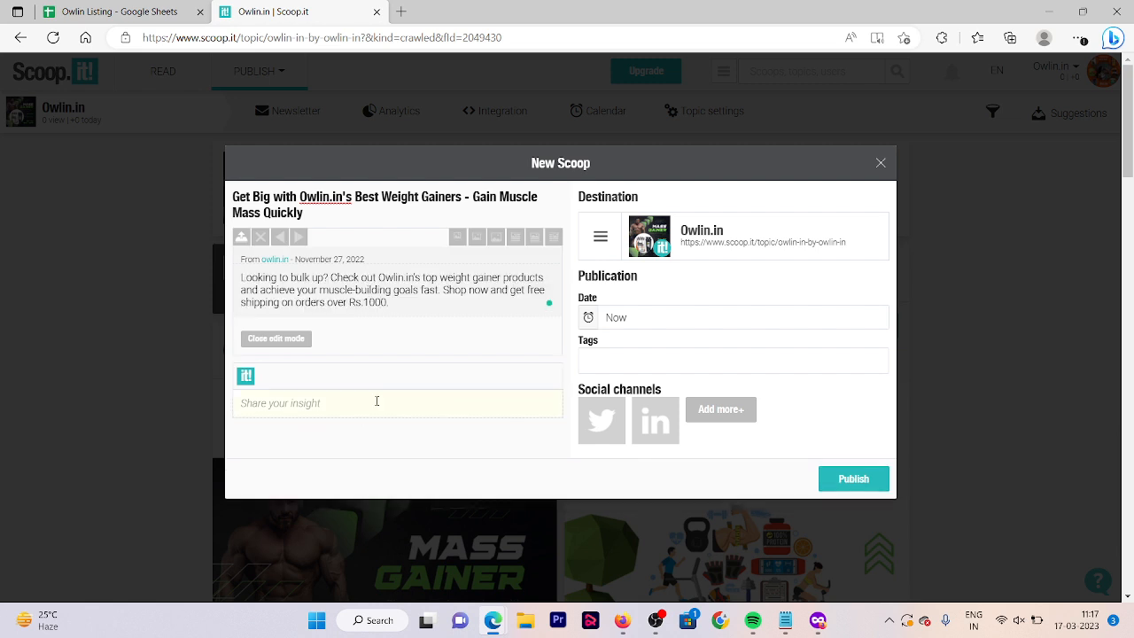
Tag the weight-gainer scoop with four suggested 'best' mass/weight gainer tags and publish it
left_click(734, 361)
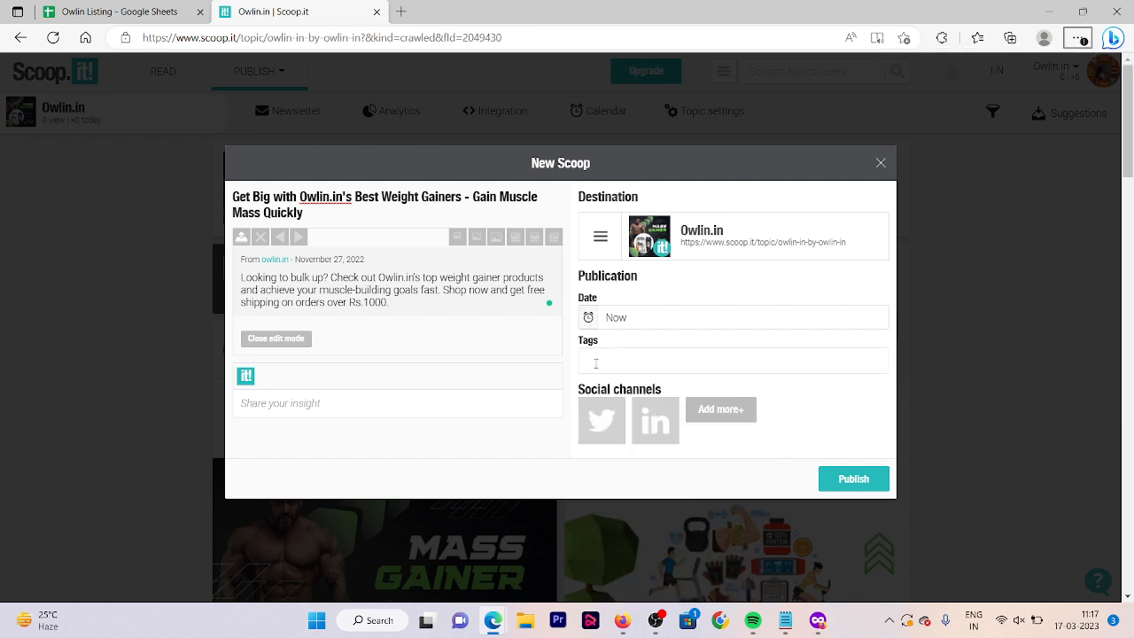
type("best")
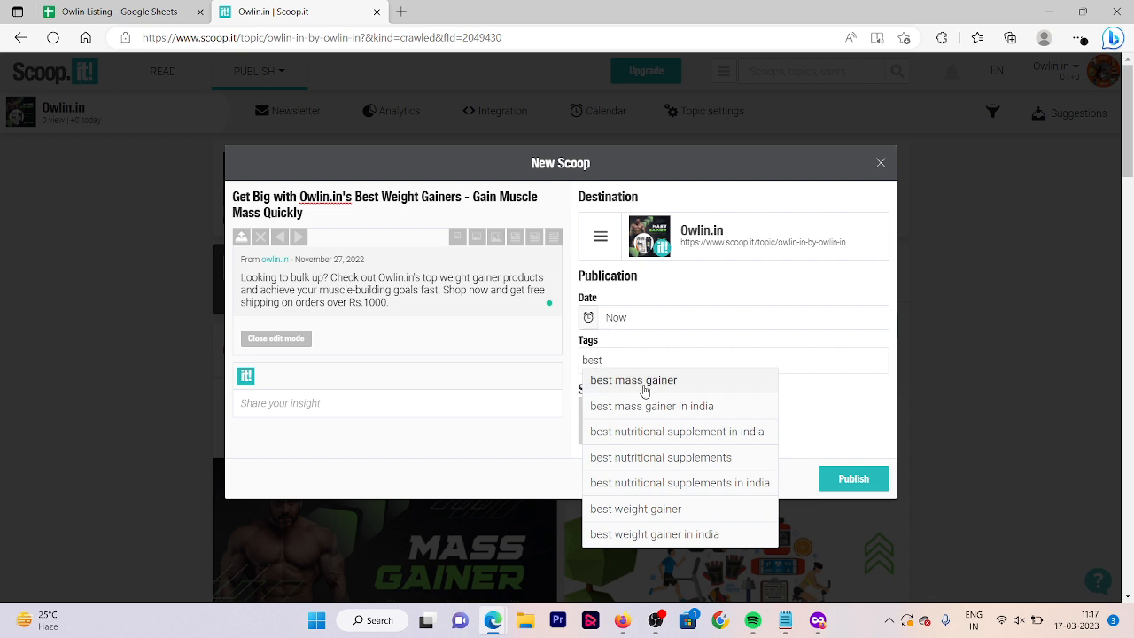
left_click(634, 379)
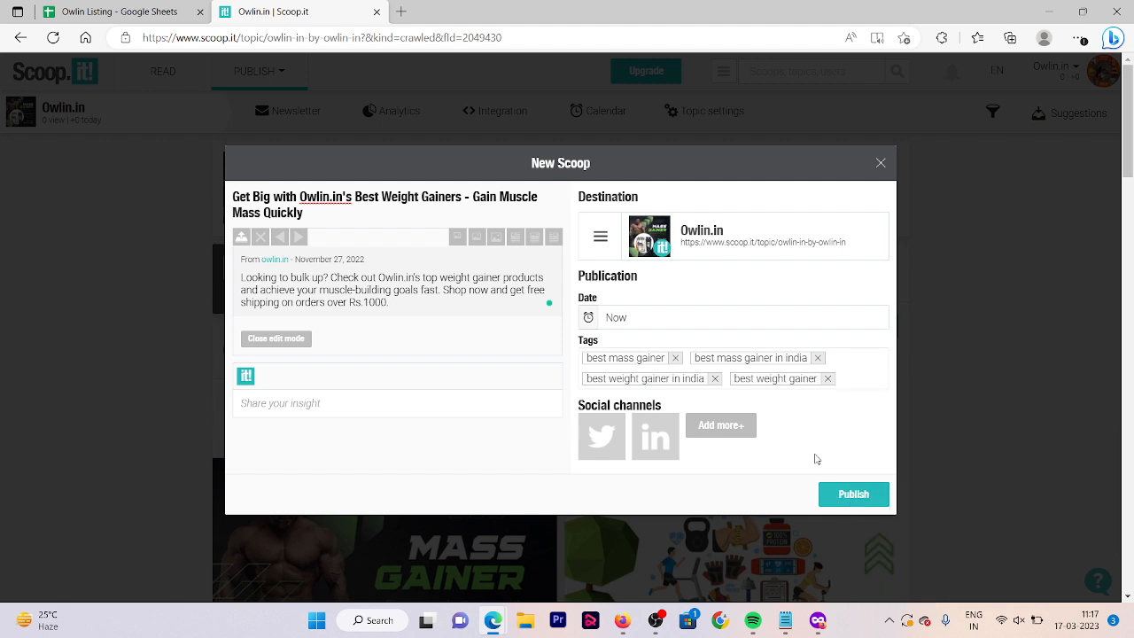
left_click(852, 495)
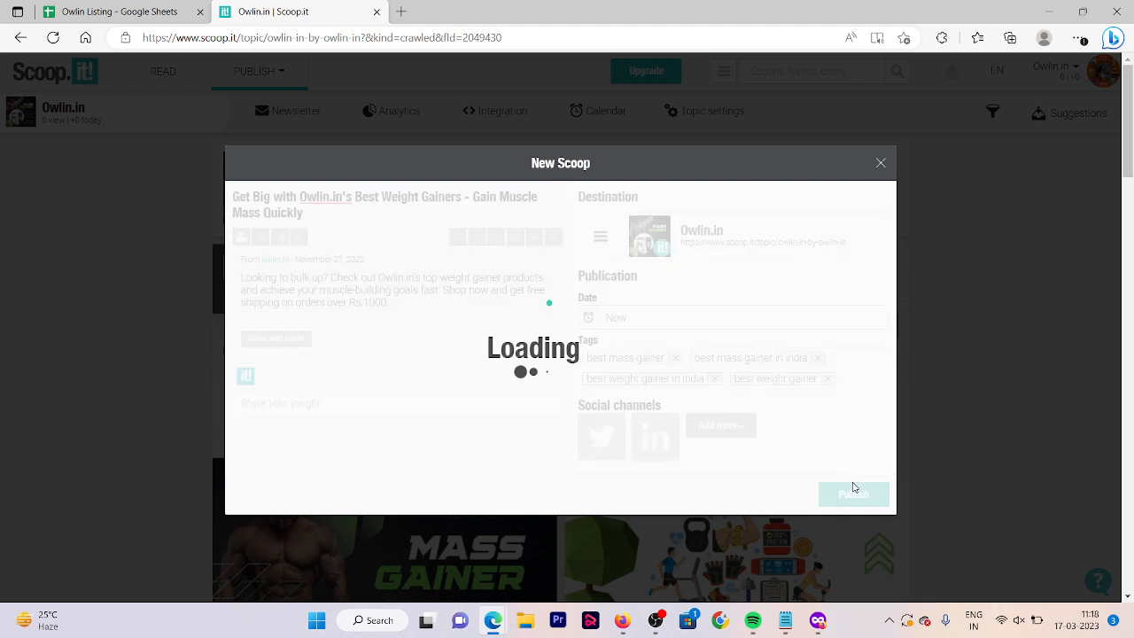
left_click(854, 495)
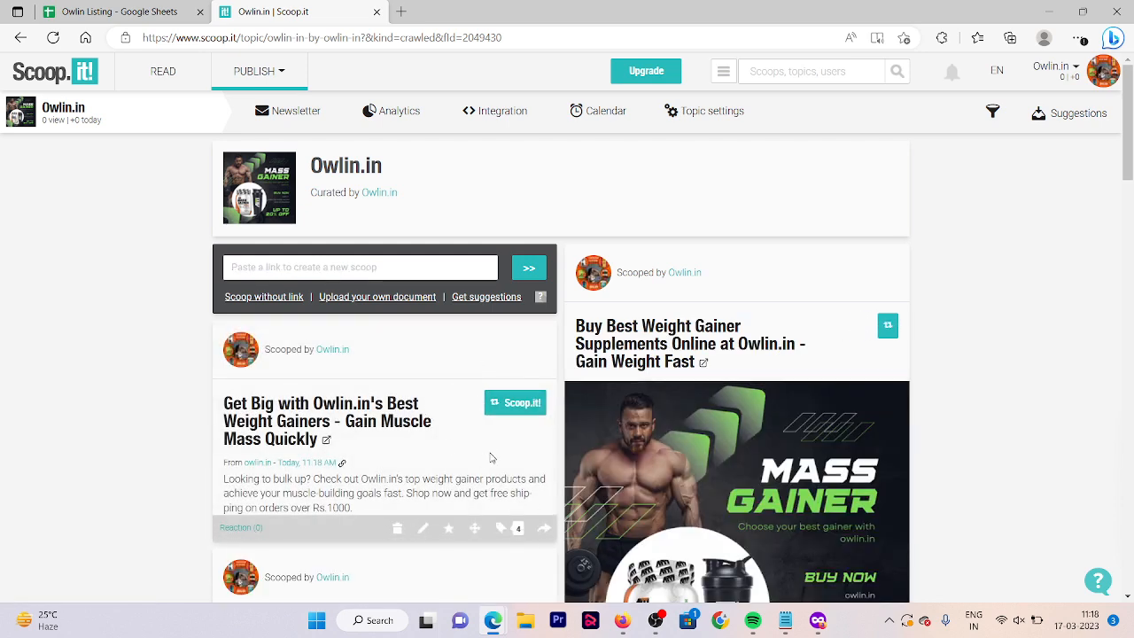
Reopen the published weight gainers scoop in edit mode and attach the Mass Gainer image
scroll("down", 3)
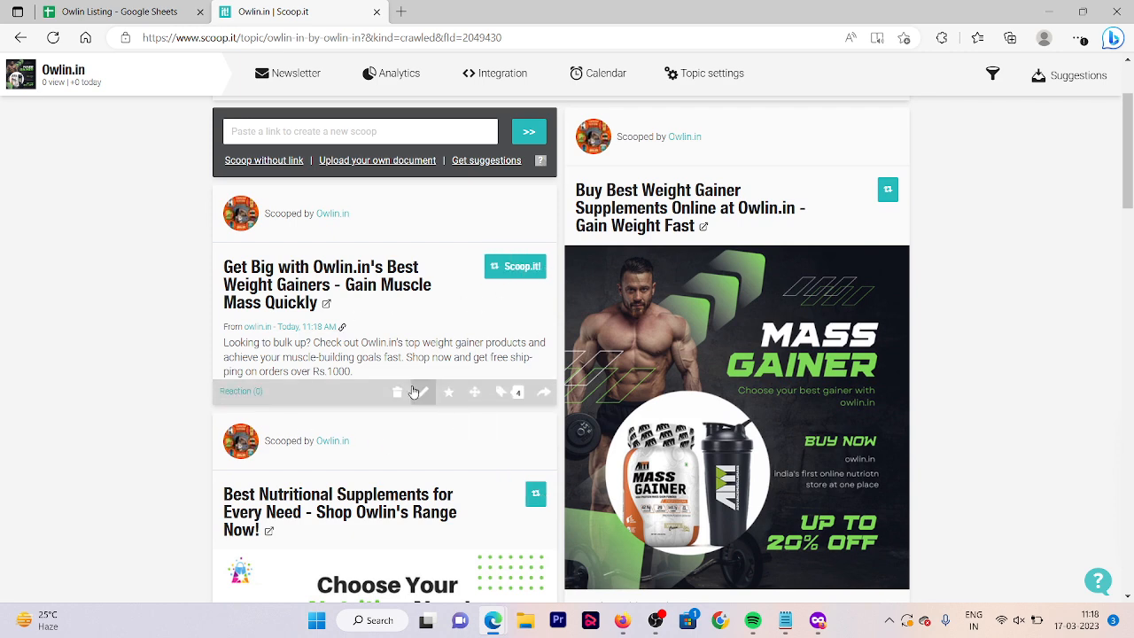
left_click(416, 392)
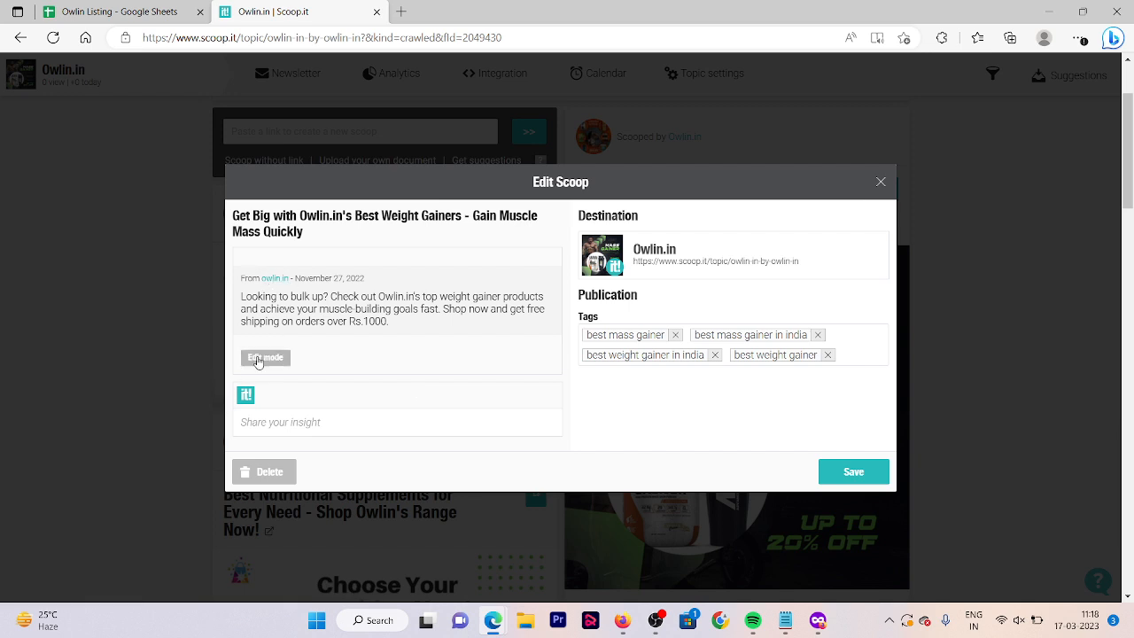
left_click(265, 357)
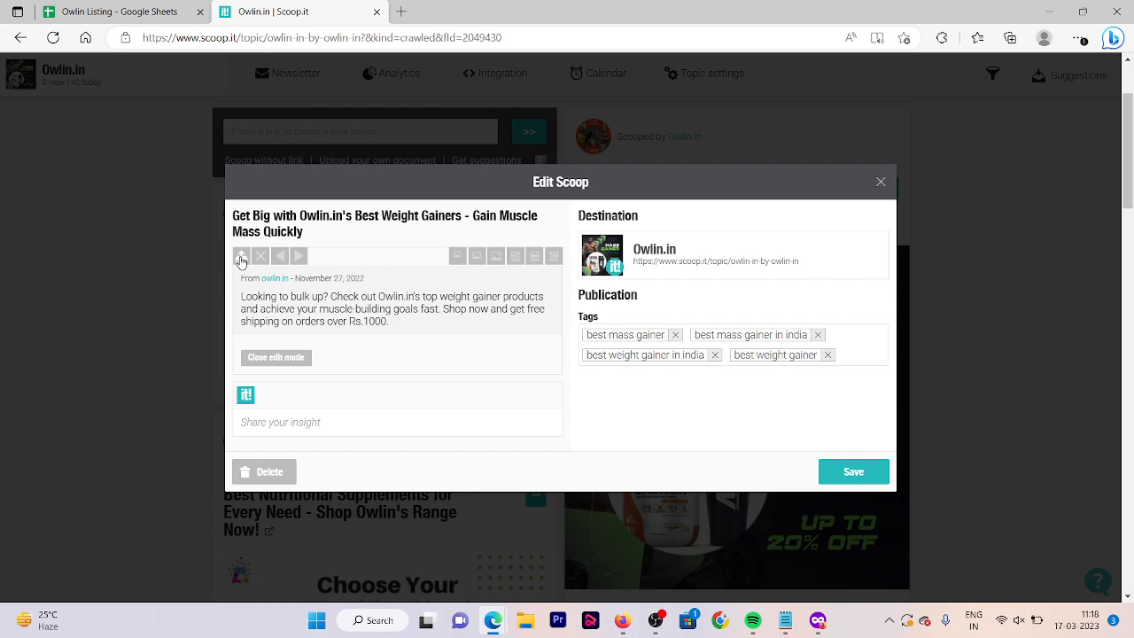
mouse_move(238, 263)
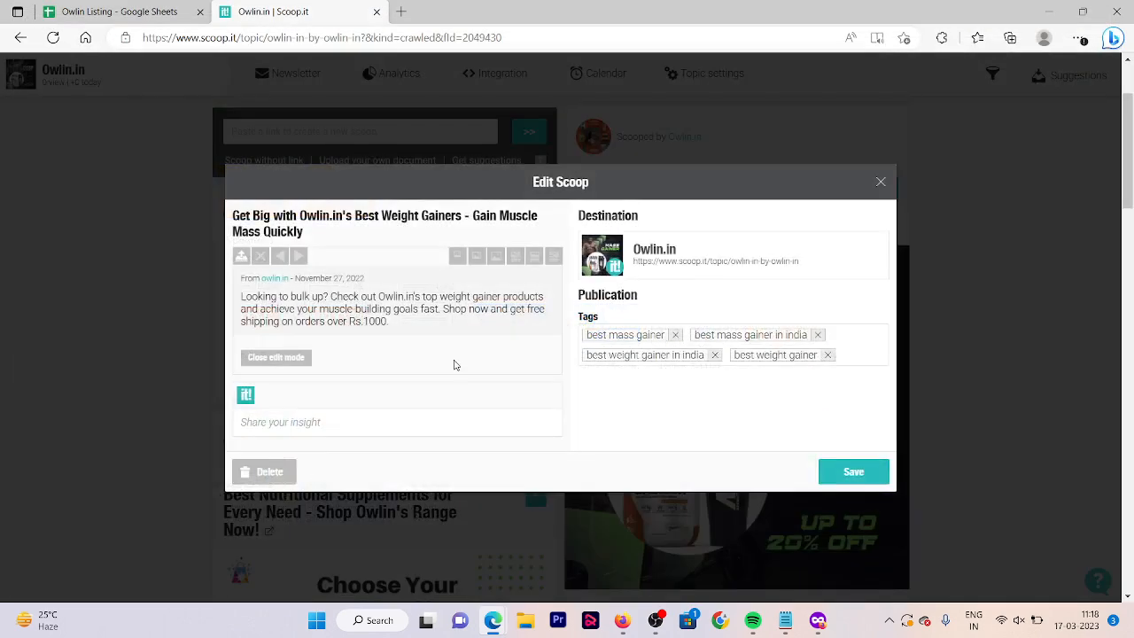
left_click(275, 357)
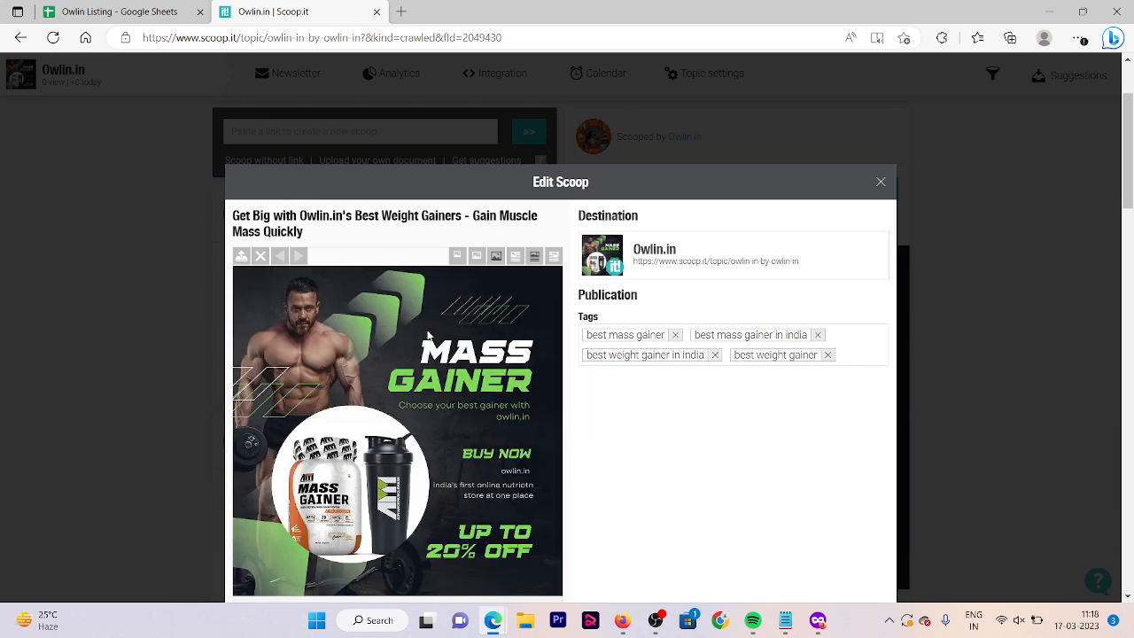
scroll("down", 3)
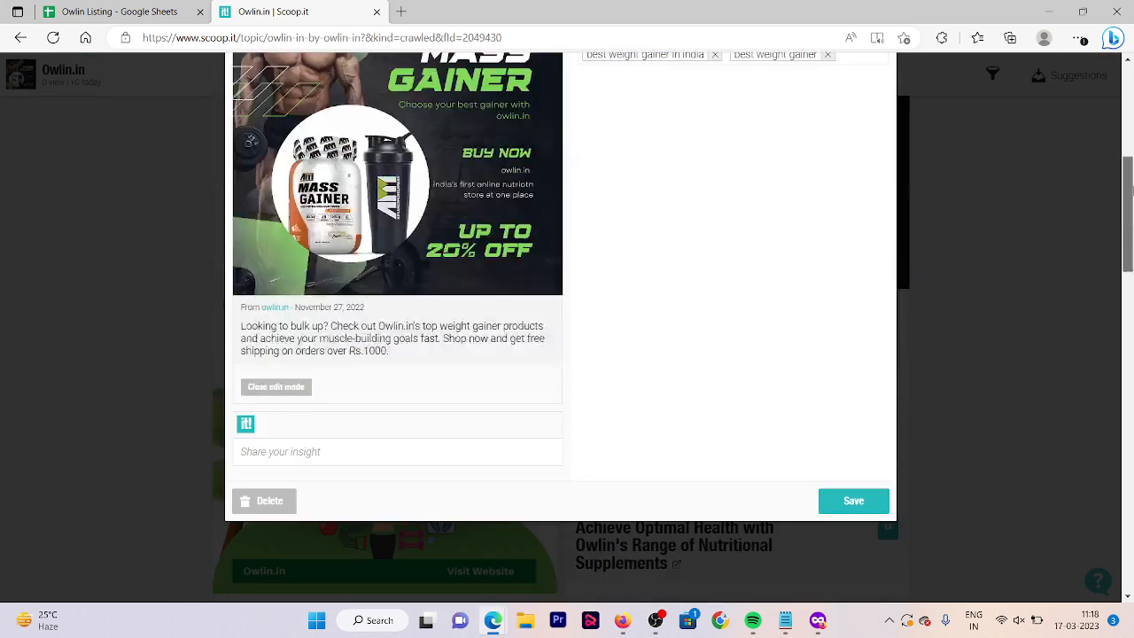
scroll("down", 3)
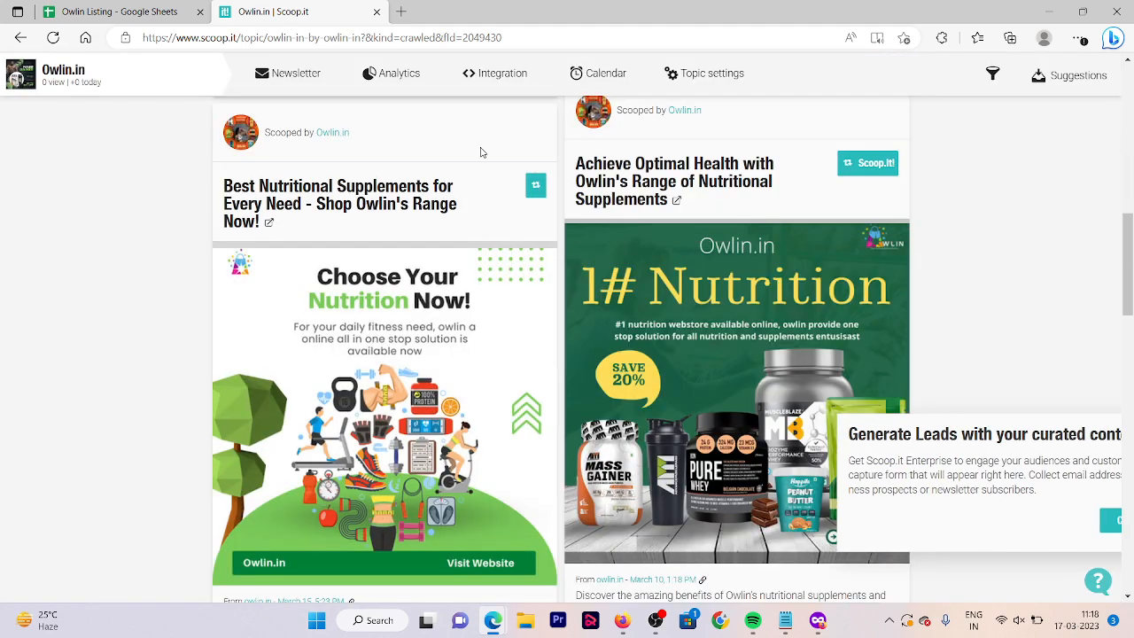
Scroll the Owlin.in topic to verify the post's mass gainer image, then go to Owlin Listing
scroll("down", 3)
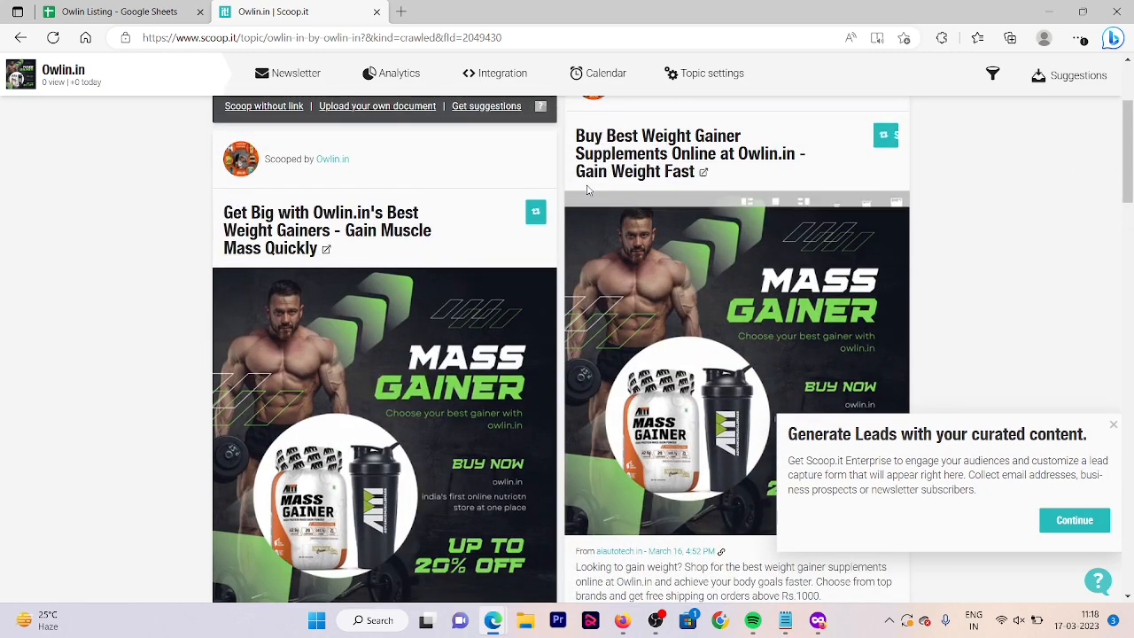
scroll("down", 3)
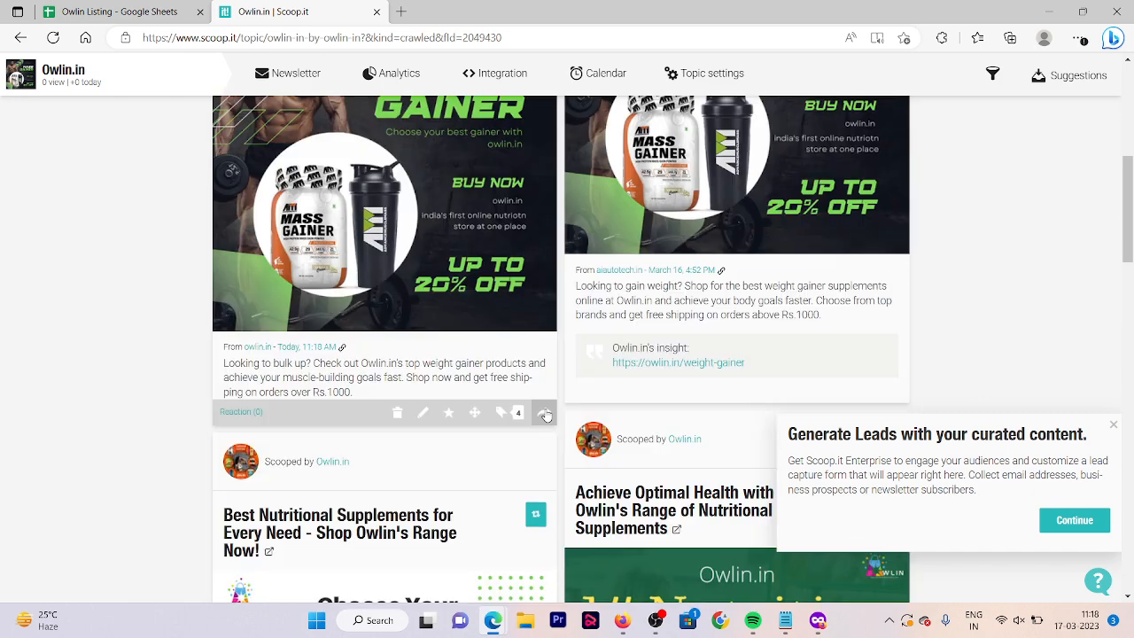
left_click(543, 412)
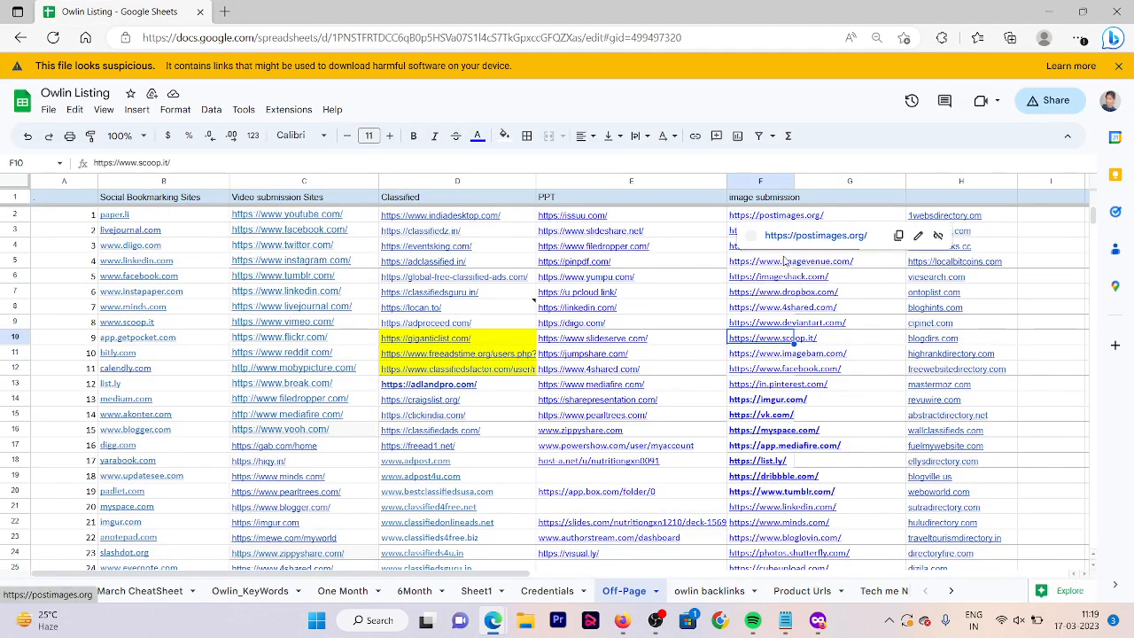
scroll("down", 3)
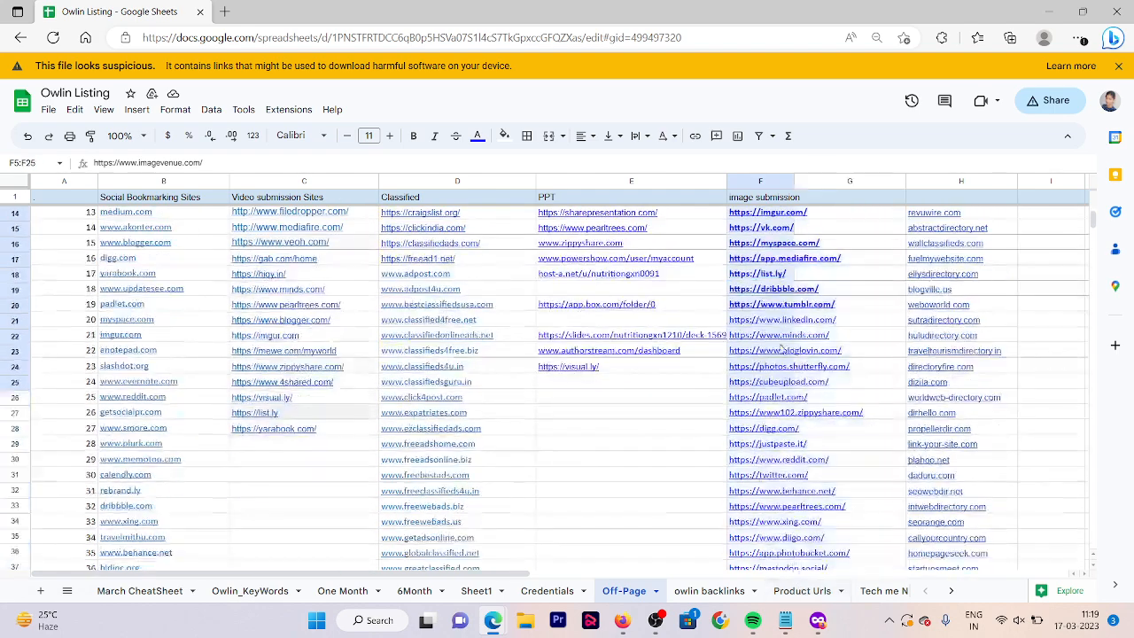
scroll("down", 3)
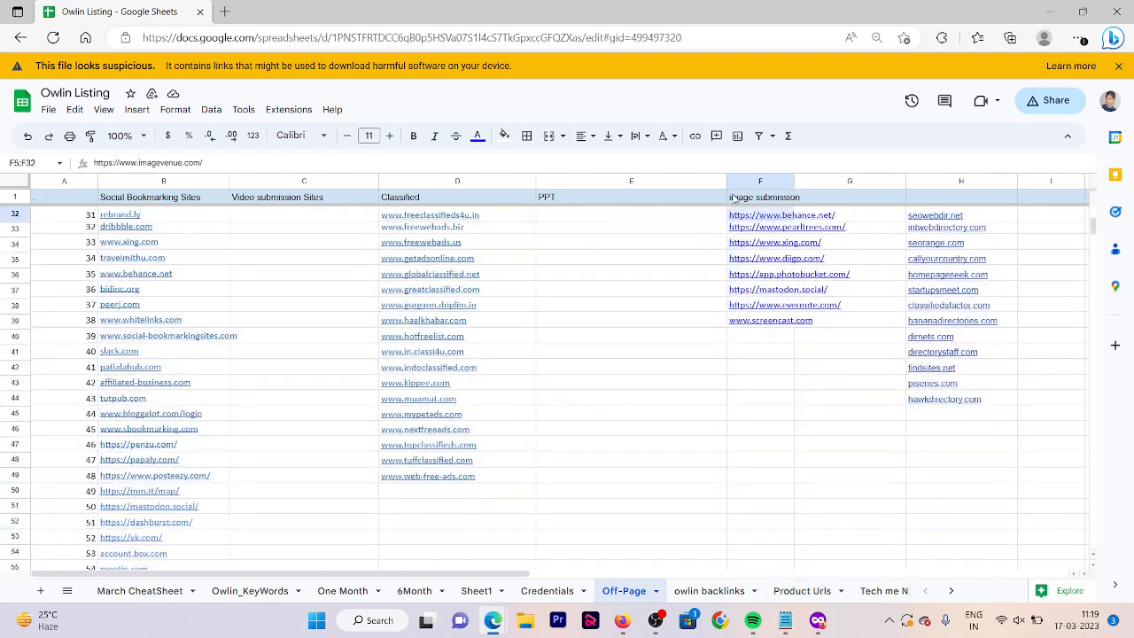
scroll("up", 3)
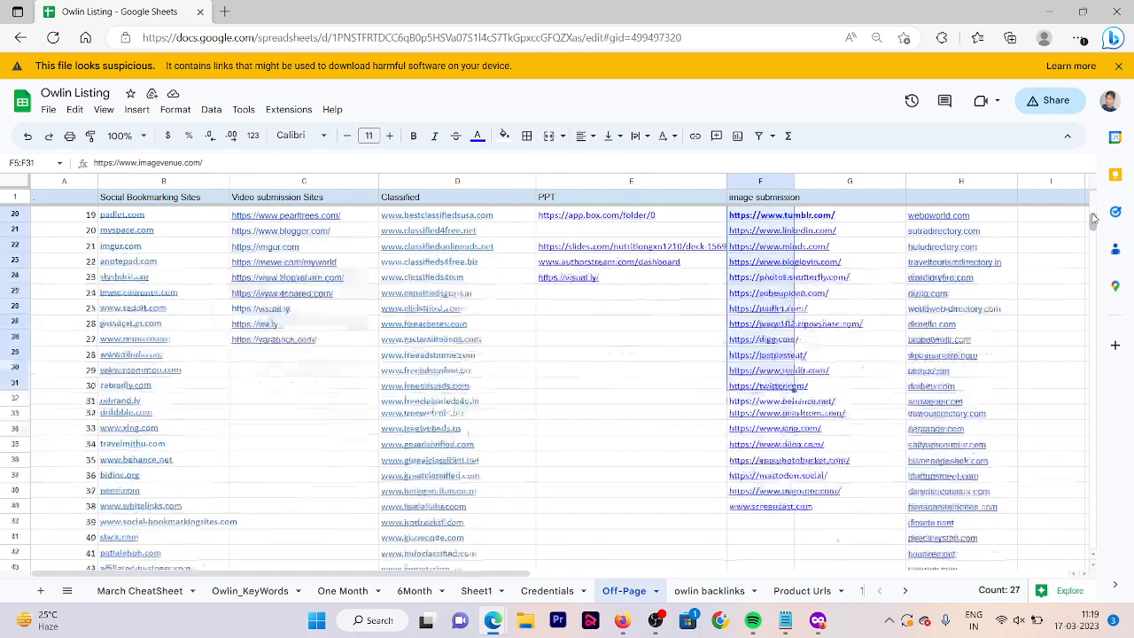